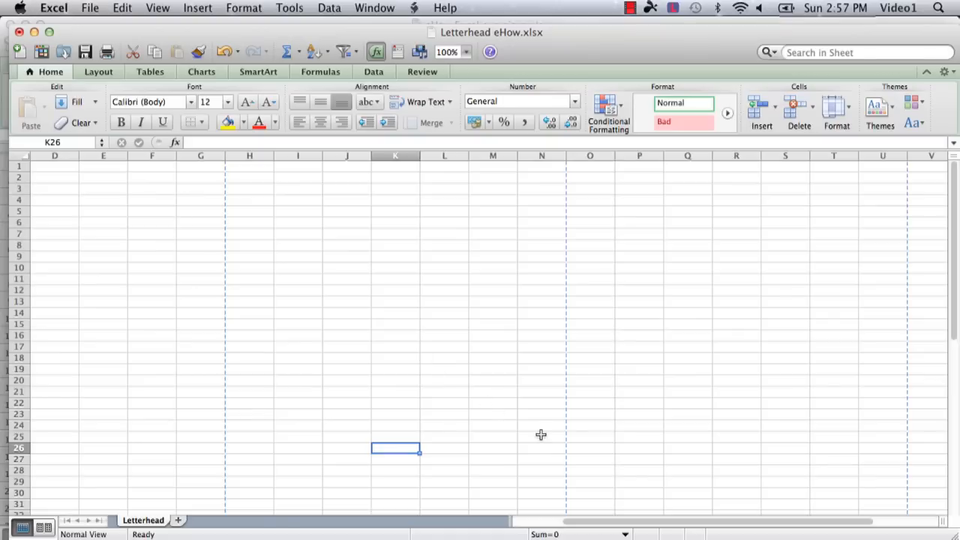
{"action": "mouse_move", "coordinate": [588, 522]}
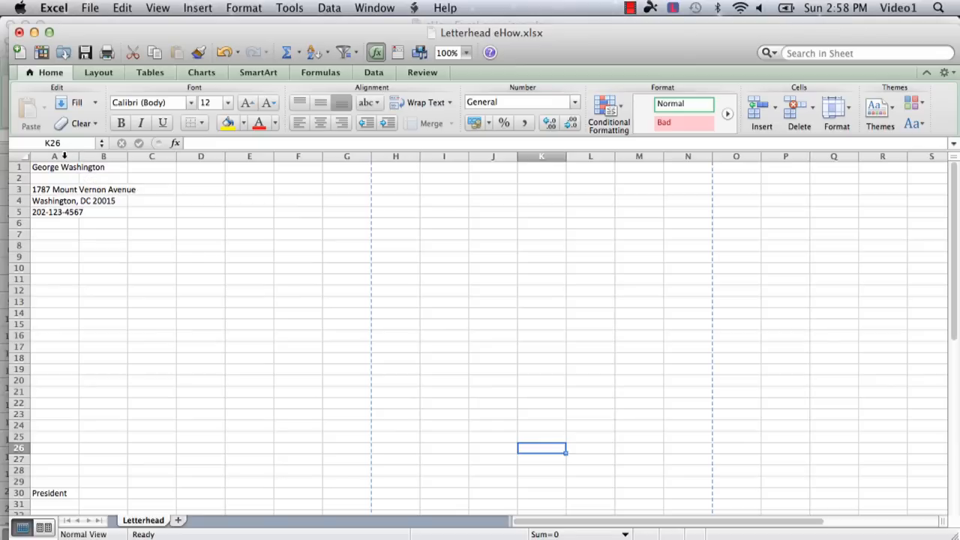
- Select column A and widen it to about 8.49 inches (roughly 101 width units)
{"action": "left_click", "coordinate": [54, 156]}
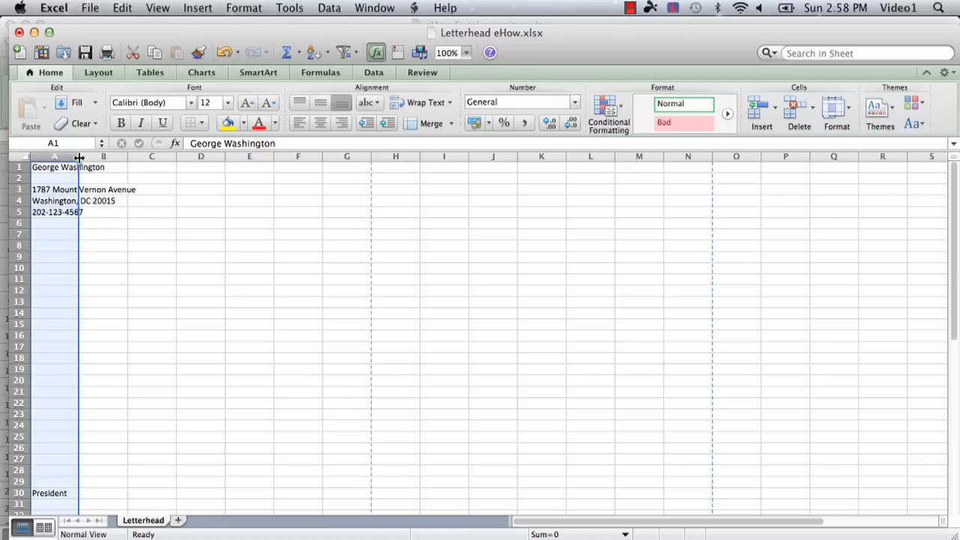
{"action": "left_click_drag", "start_coordinate": [78, 157], "coordinate": [78, 158]}
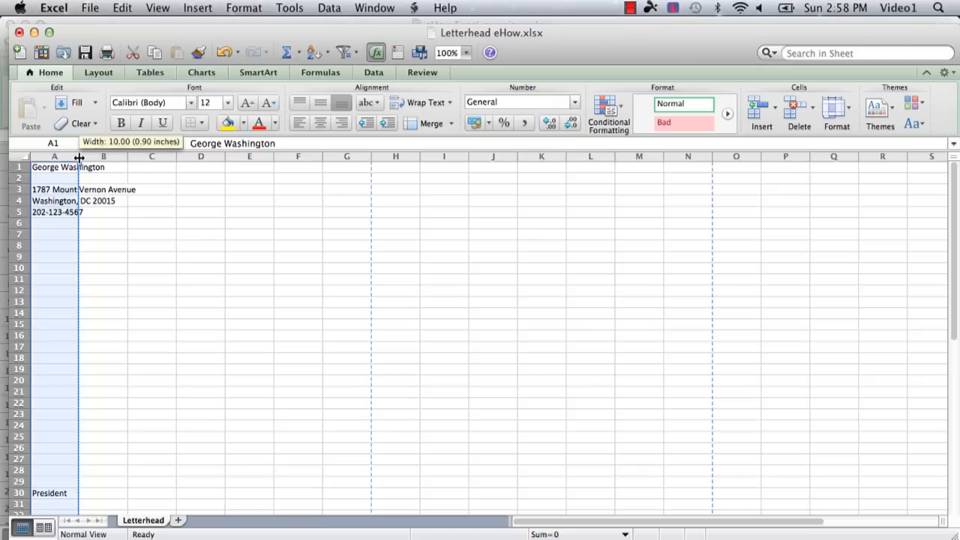
{"action": "left_click_drag", "start_coordinate": [78, 156], "coordinate": [188, 156]}
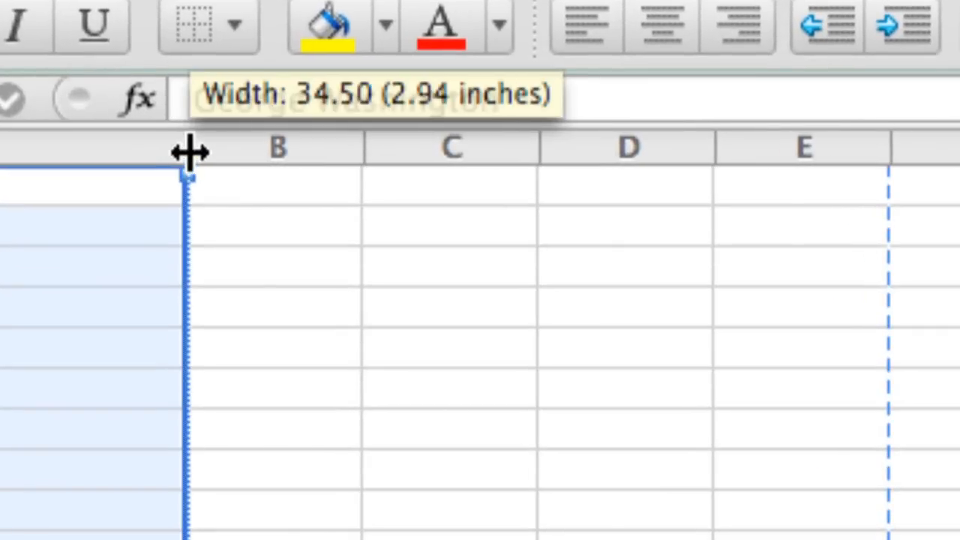
{"action": "left_click_drag", "start_coordinate": [188, 155], "coordinate": [261, 155]}
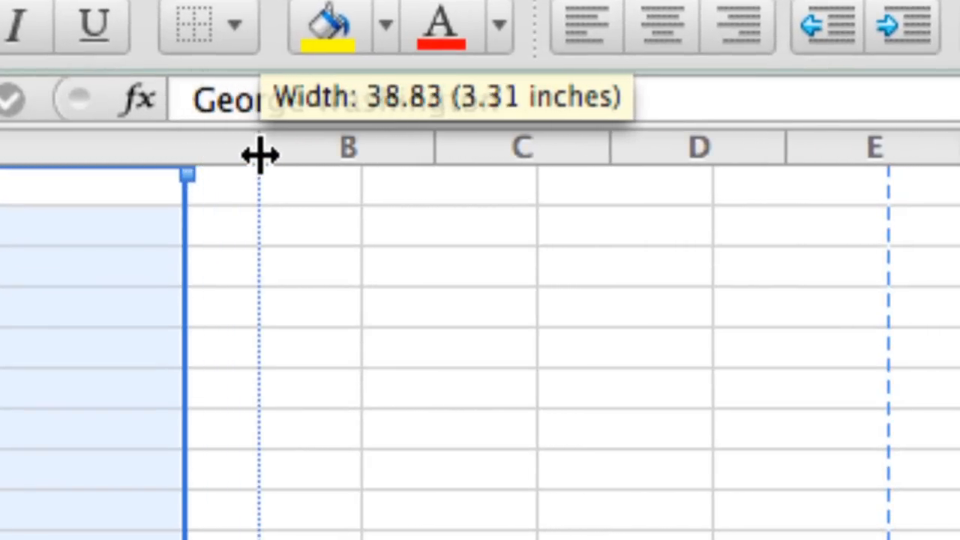
{"action": "left_click_drag", "start_coordinate": [262, 157], "coordinate": [300, 158]}
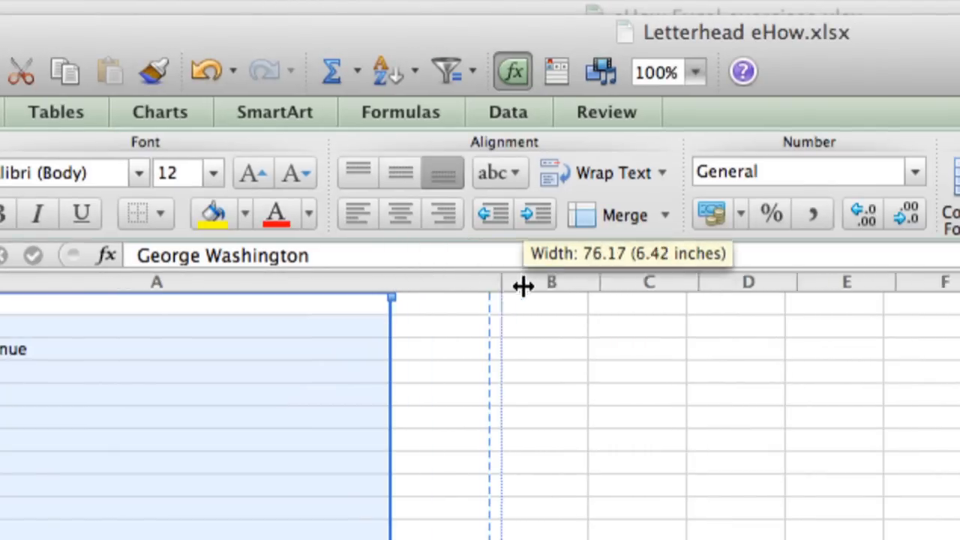
{"action": "left_click_drag", "start_coordinate": [522, 288], "coordinate": [753, 292]}
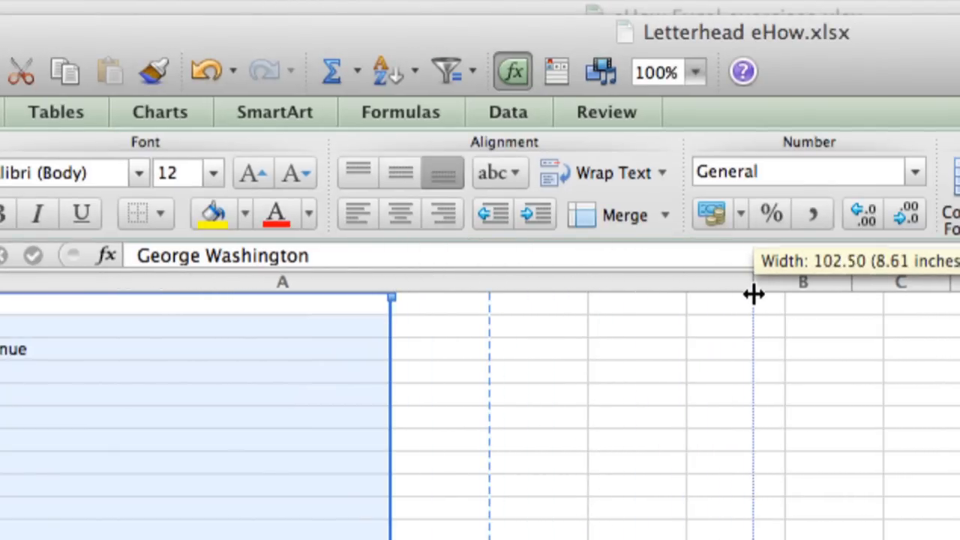
{"action": "left_click_drag", "start_coordinate": [753, 293], "coordinate": [741, 292]}
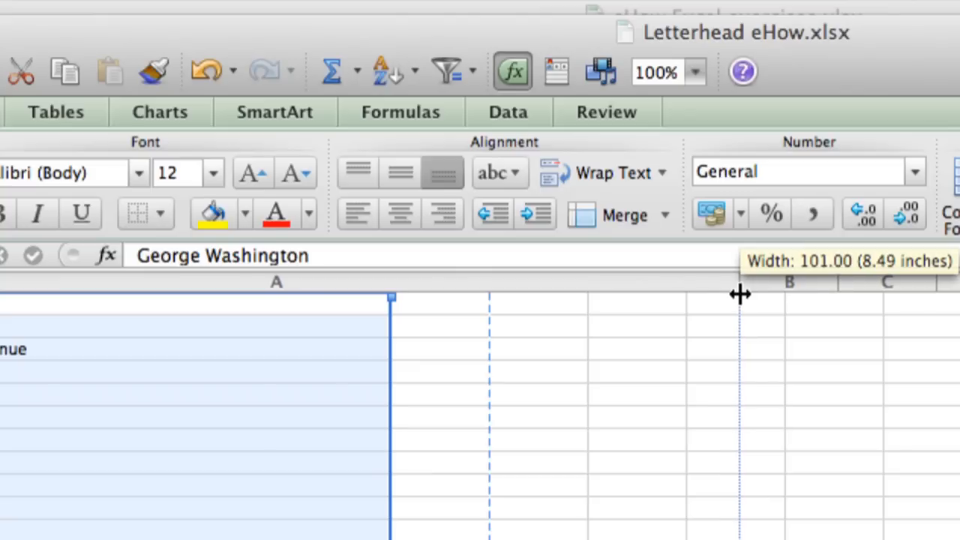
{"action": "left_click_drag", "start_coordinate": [390, 293], "coordinate": [738, 292]}
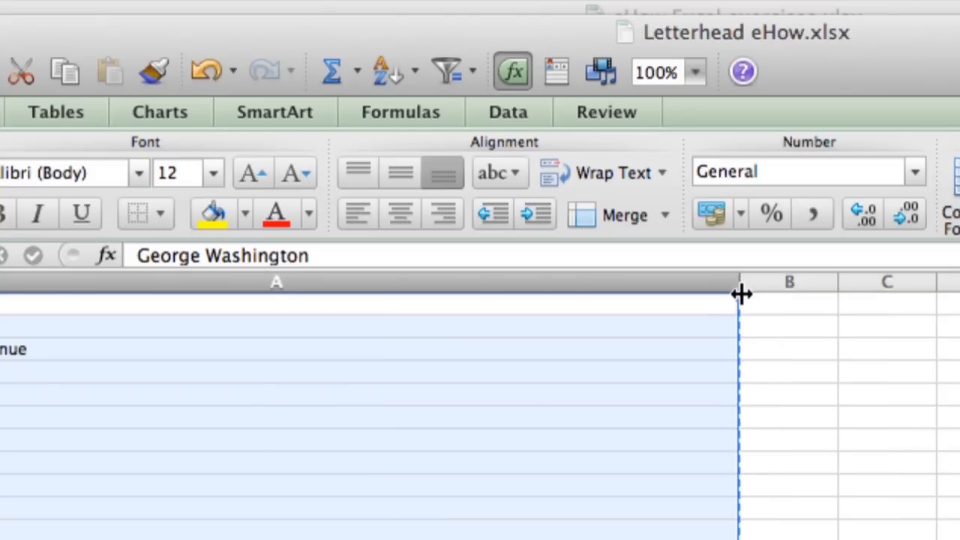
{"action": "mouse_move", "coordinate": [411, 408]}
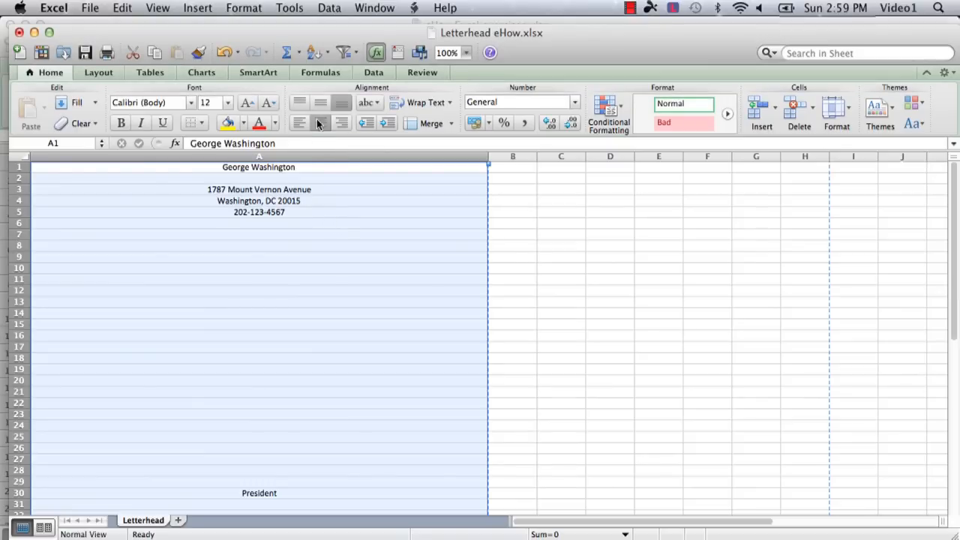
{"action": "mouse_move", "coordinate": [318, 256]}
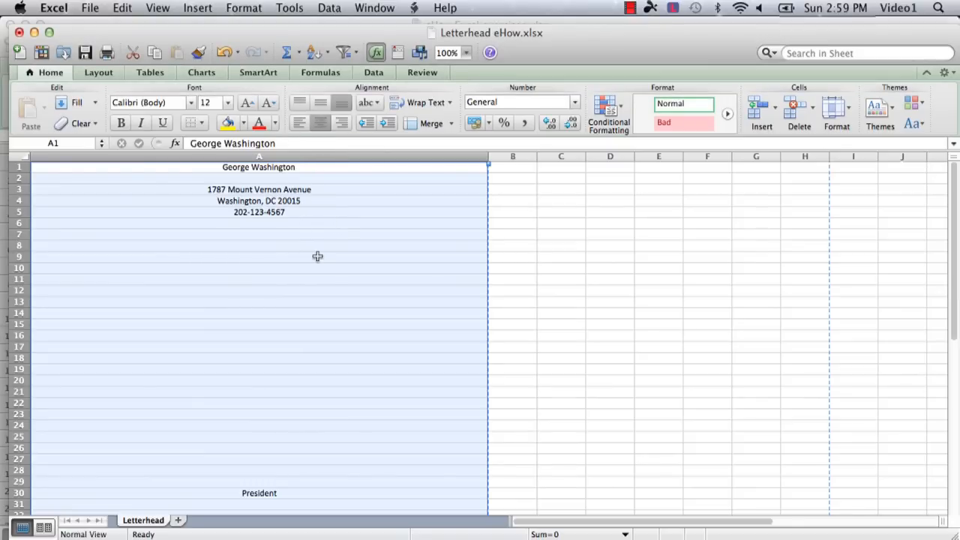
{"action": "mouse_move", "coordinate": [254, 249]}
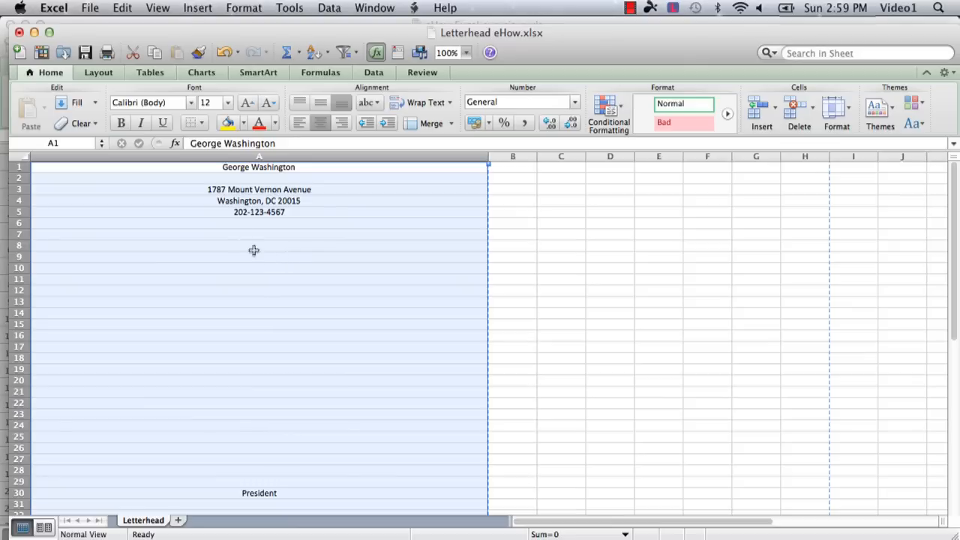
{"action": "mouse_move", "coordinate": [249, 153]}
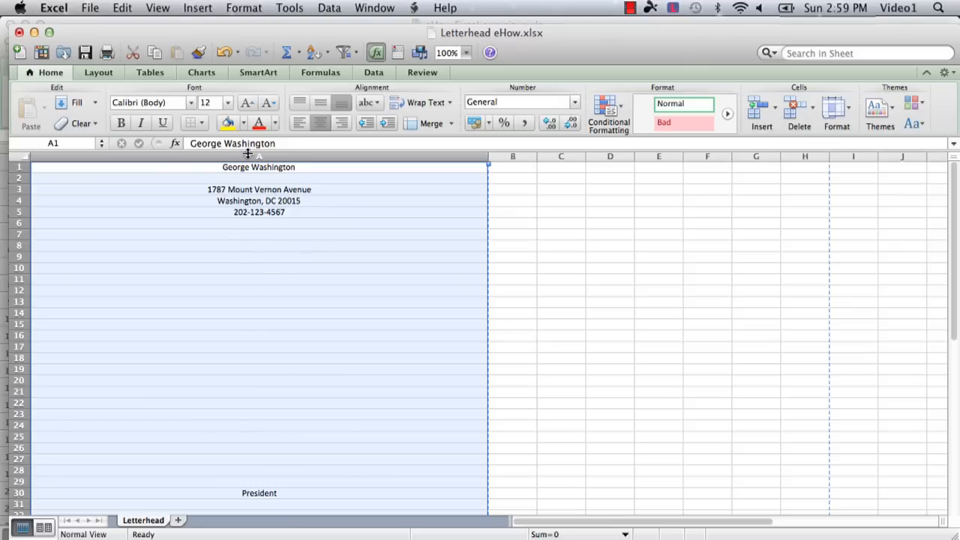
{"action": "mouse_move", "coordinate": [245, 180]}
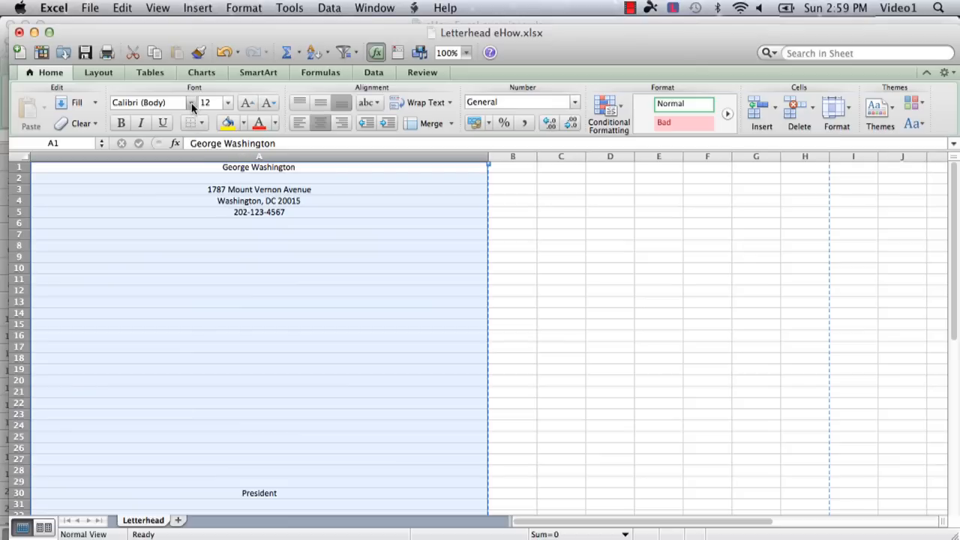
{"action": "mouse_move", "coordinate": [194, 106]}
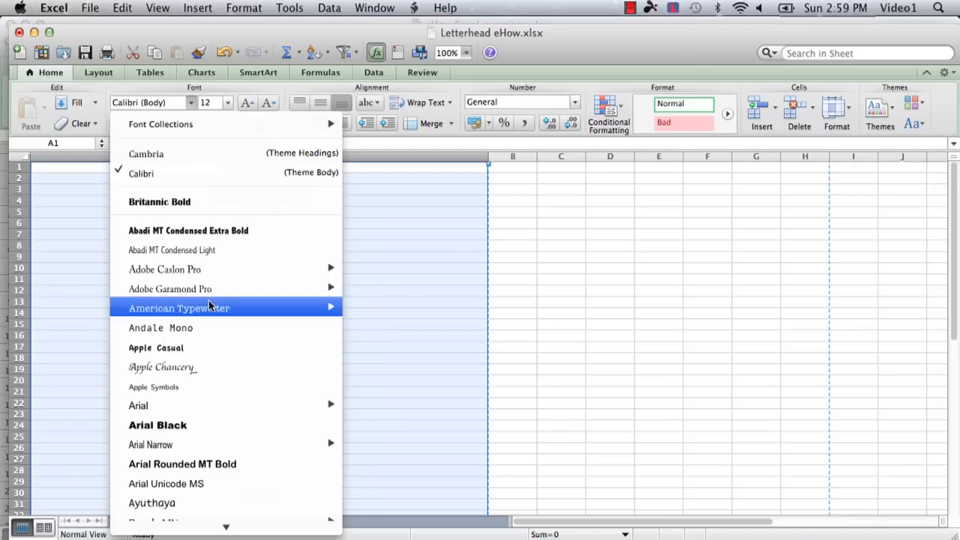
- Choose Charlemagne Std from the font list for the letterhead text
{"action": "scroll", "scroll_direction": "down", "scroll_amount": 3}
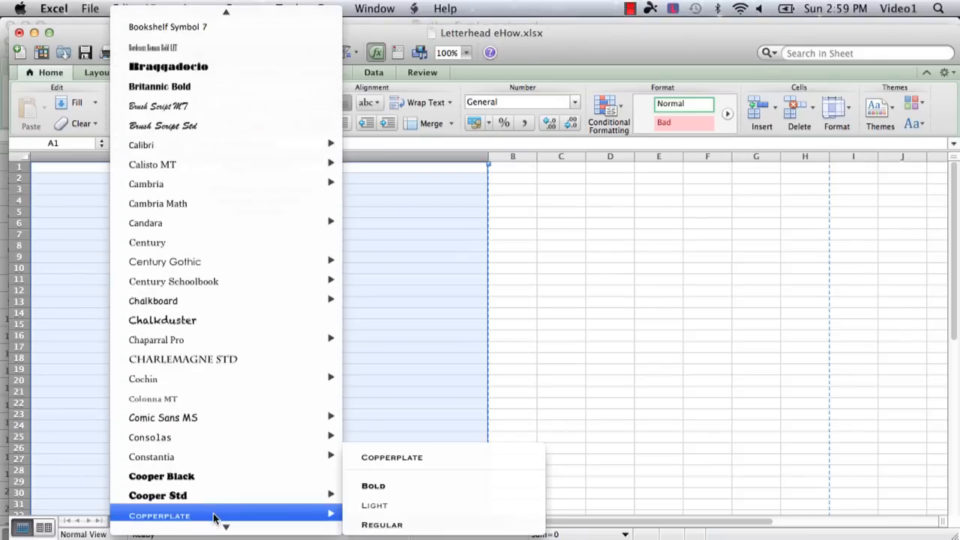
{"action": "mouse_move", "coordinate": [195, 359]}
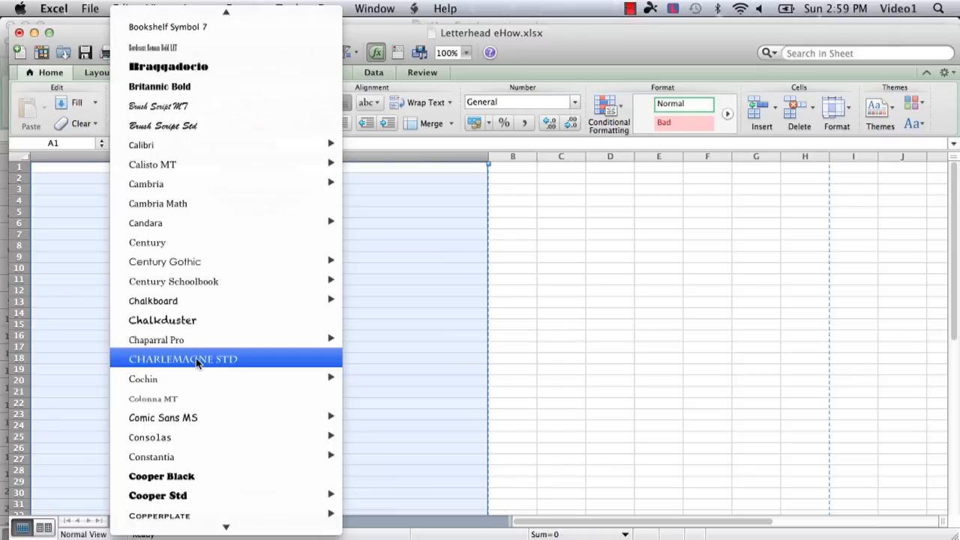
{"action": "left_click", "coordinate": [183, 358]}
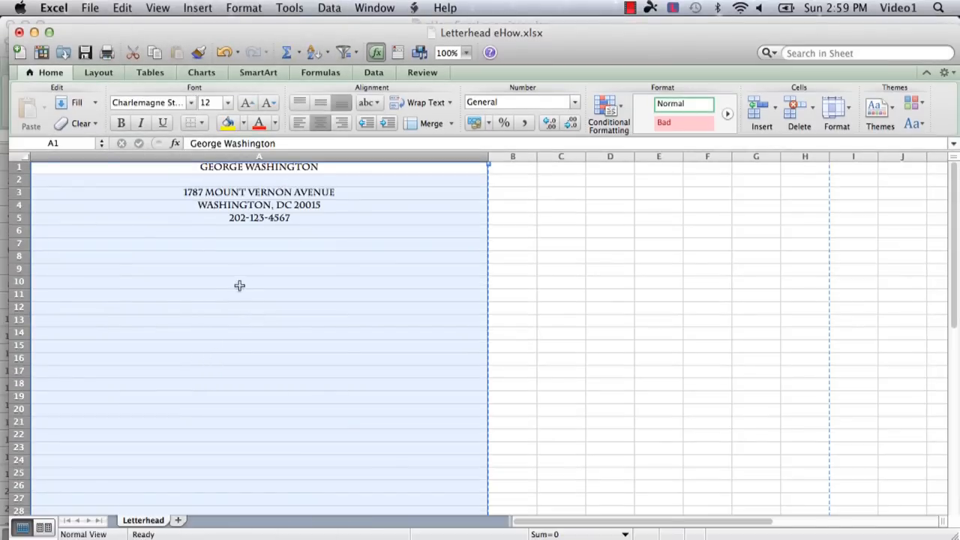